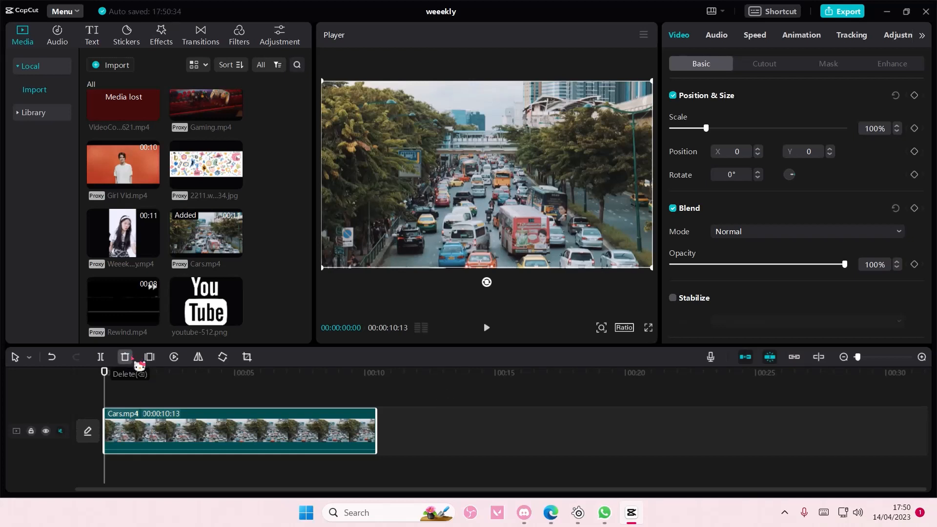
mouse_move(885, 143)
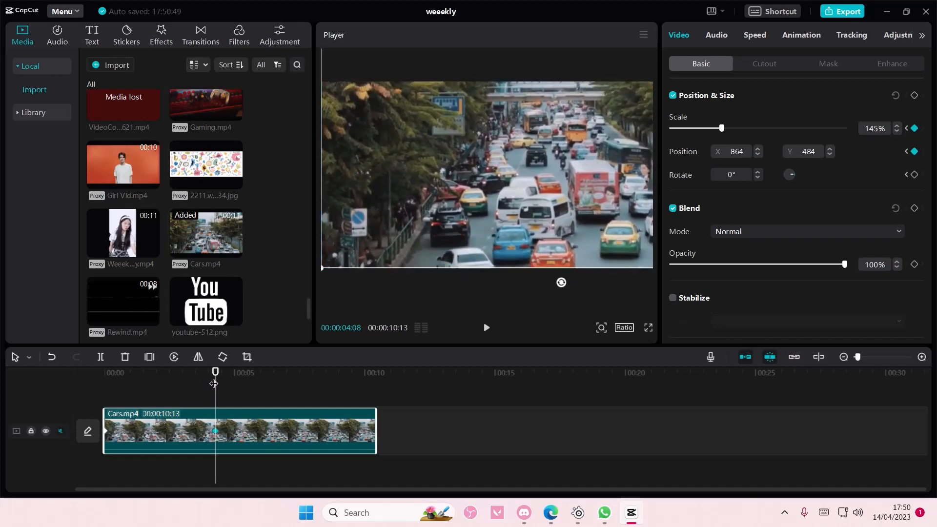
Keyframe Cars.mp4 to start at 0% opacity and reach 145% scale near four seconds
left_click(896, 95)
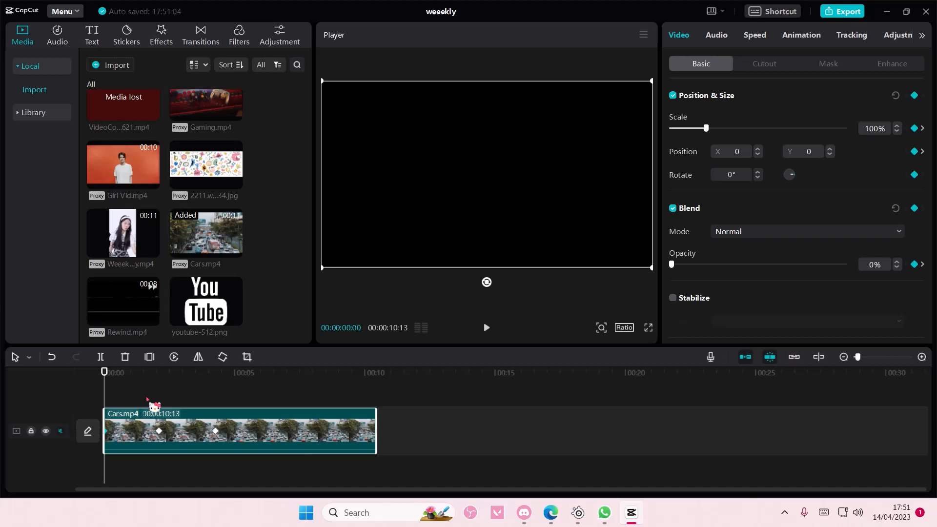
Show the Cars.mp4 keyframe animation lanes from the clip's context menu, then deselect the clip
right_click(153, 430)
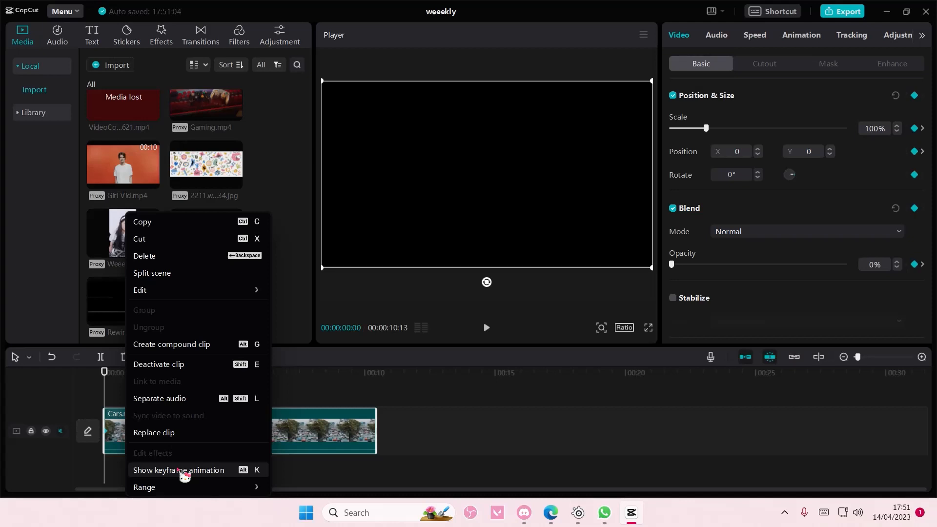
left_click(178, 470)
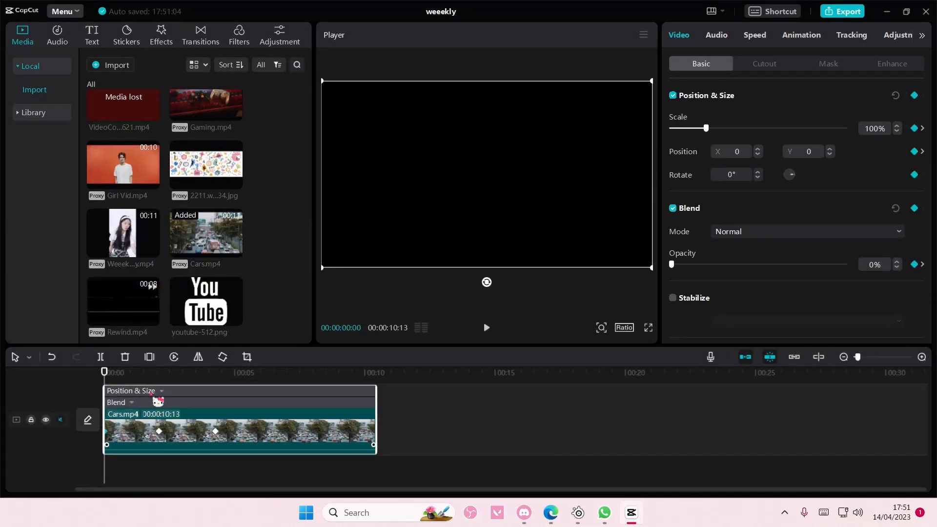
left_click(161, 391)
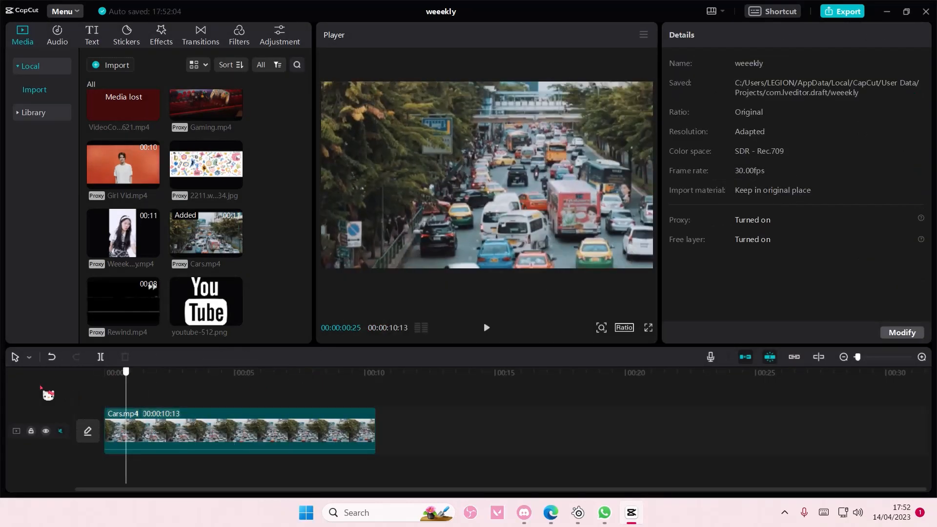
Preview the clip's fade-in and zoom, pausing about six seconds in
left_click(487, 327)
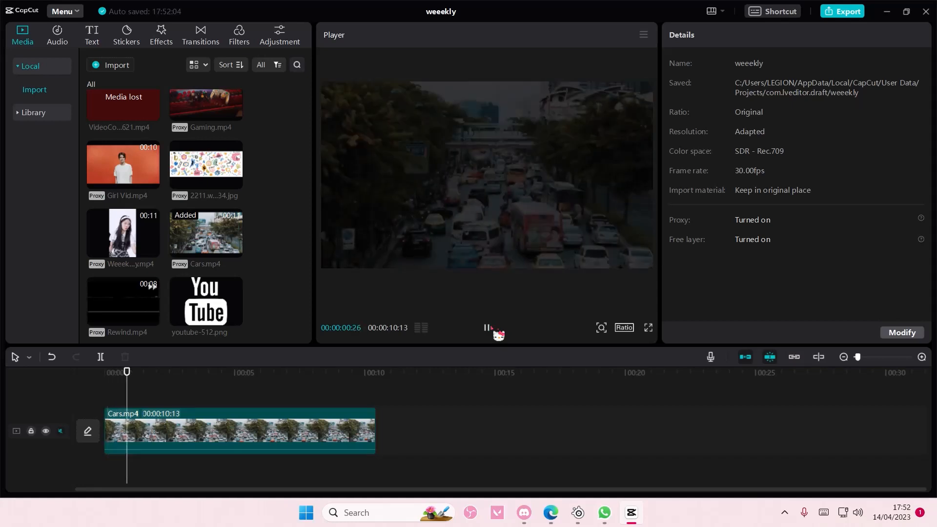
left_click(485, 328)
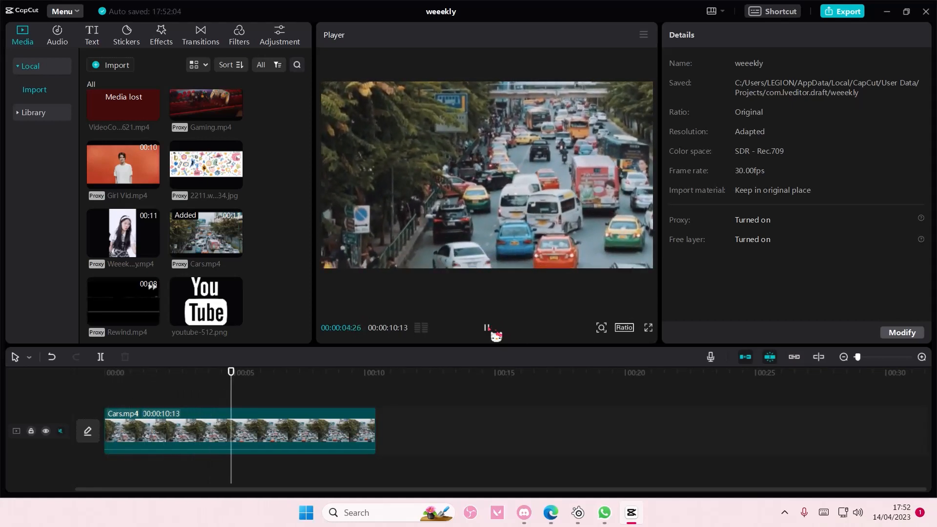
left_click(486, 327)
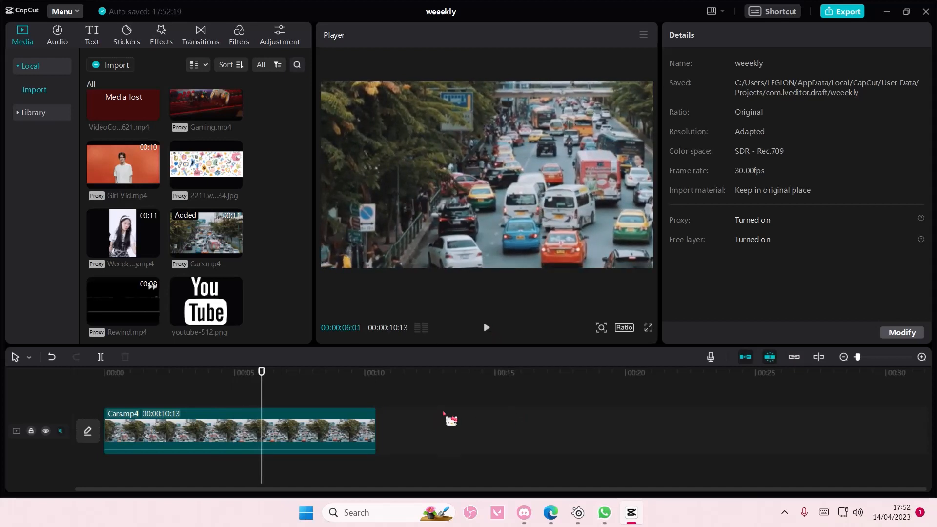
mouse_move(440, 423)
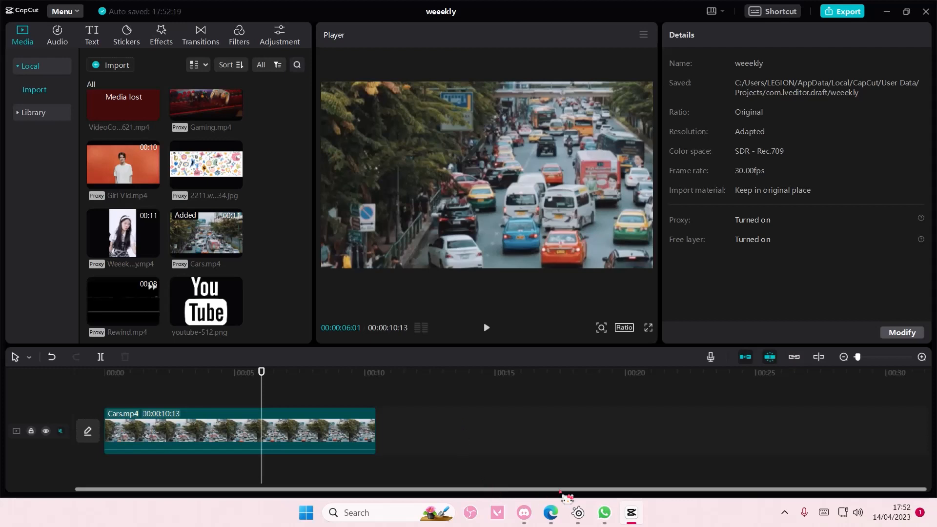
mouse_move(740, 472)
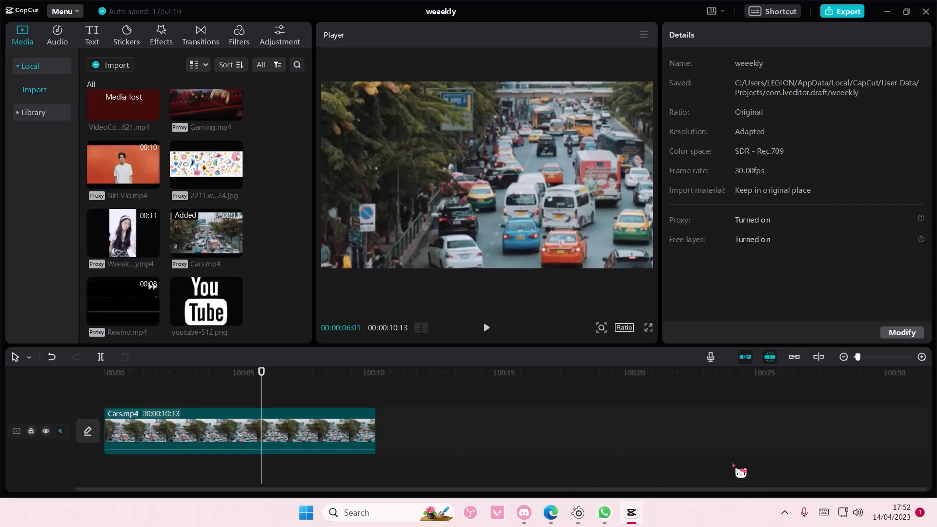
mouse_move(730, 440)
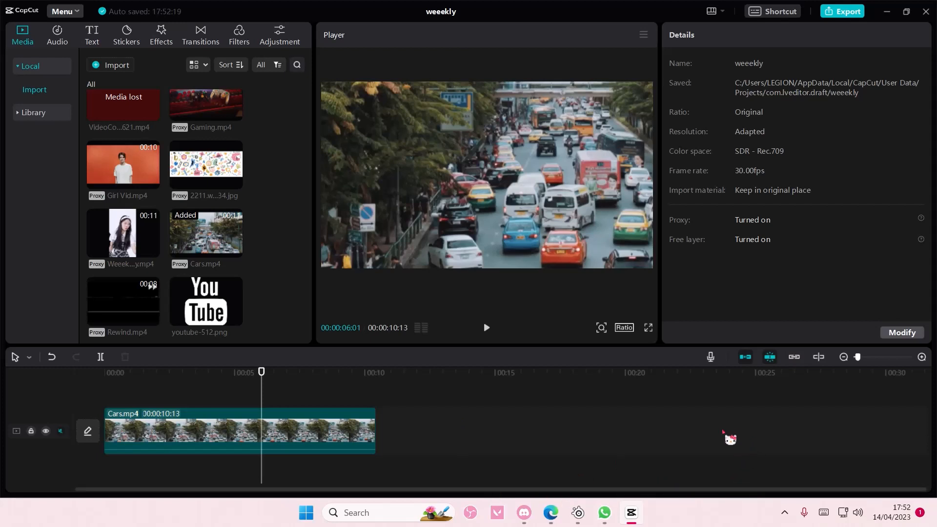
mouse_move(730, 458)
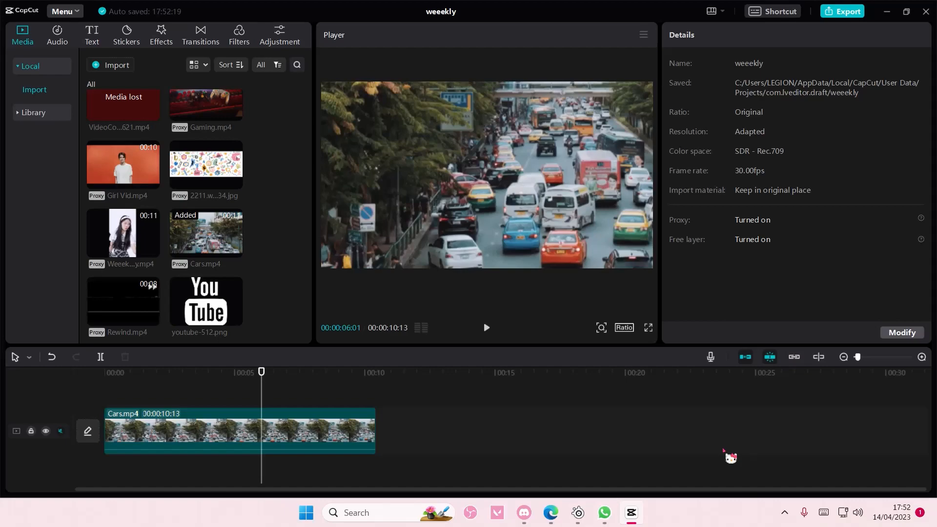